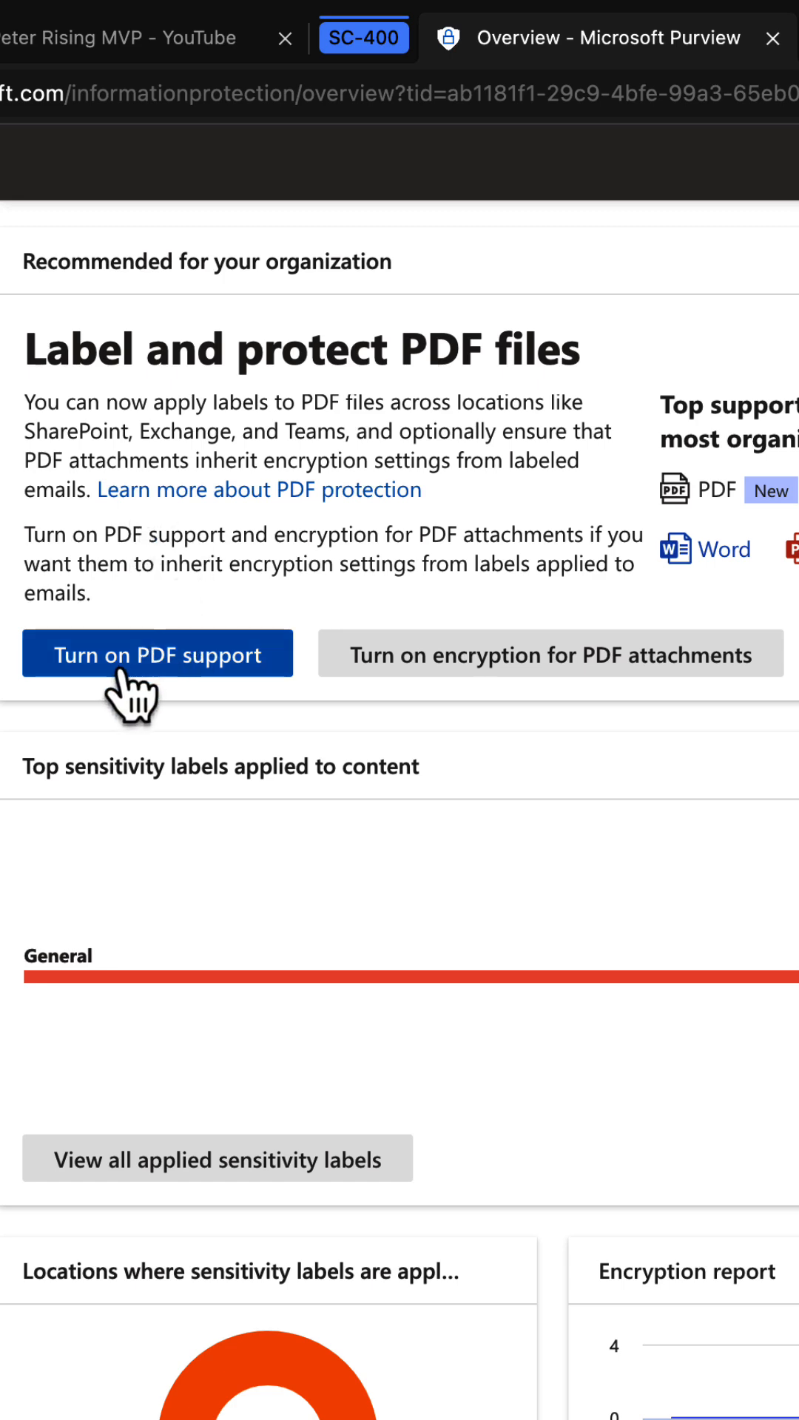
# Turn on PDF label support for SharePoint and OneDrive files and confirm it.
pyautogui.click(157, 654)
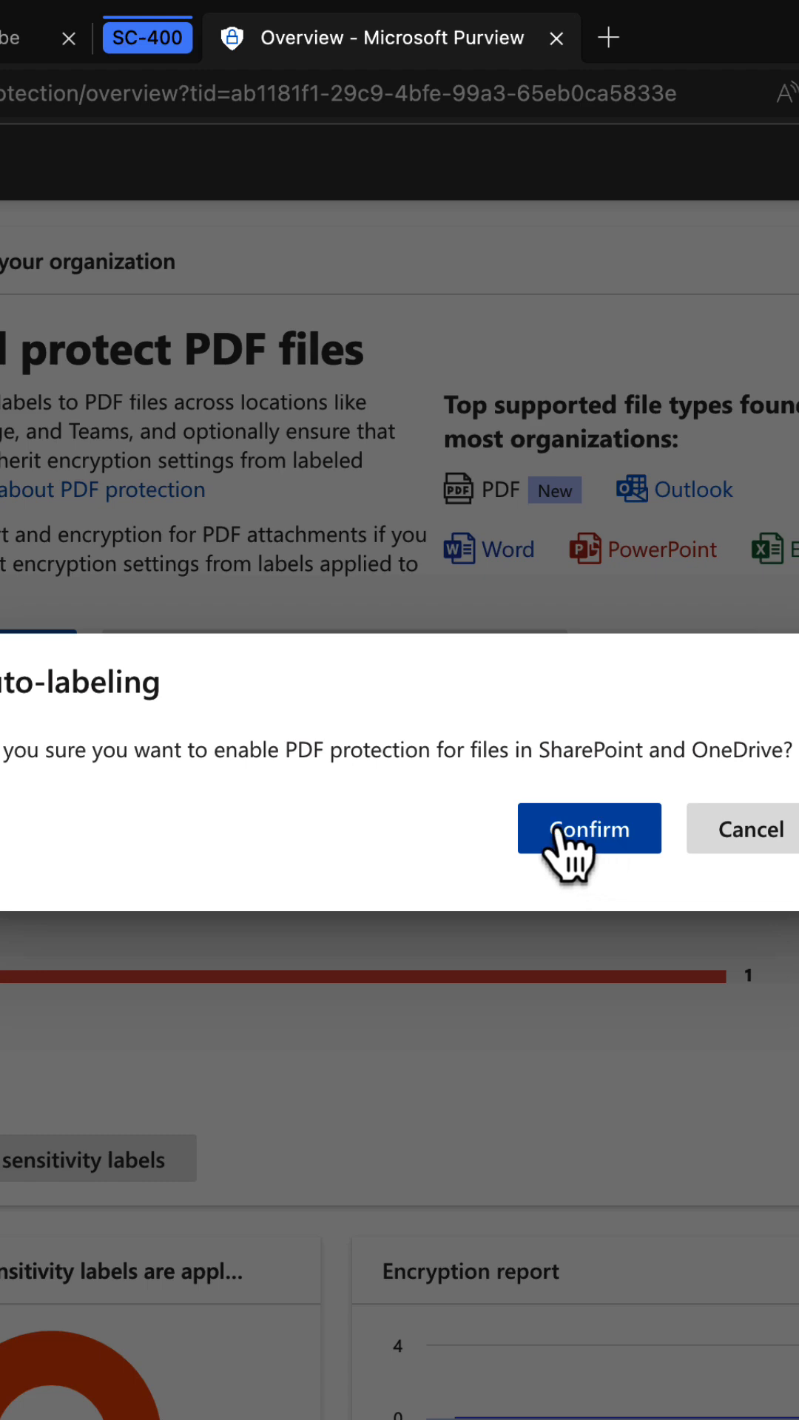
pyautogui.click(589, 829)
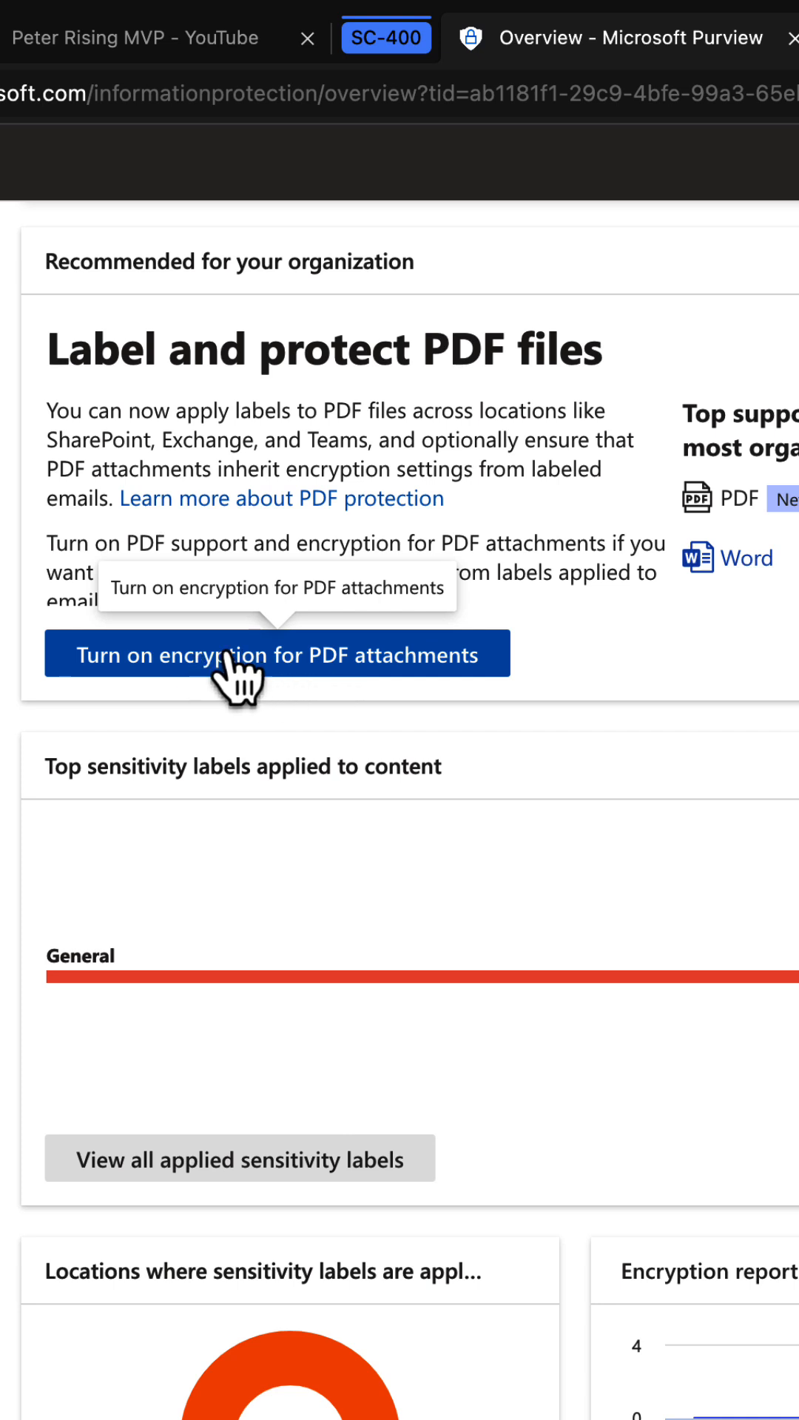
# Turn on encryption for PDF email attachments, confirm, and dismiss the success notice.
pyautogui.click(276, 654)
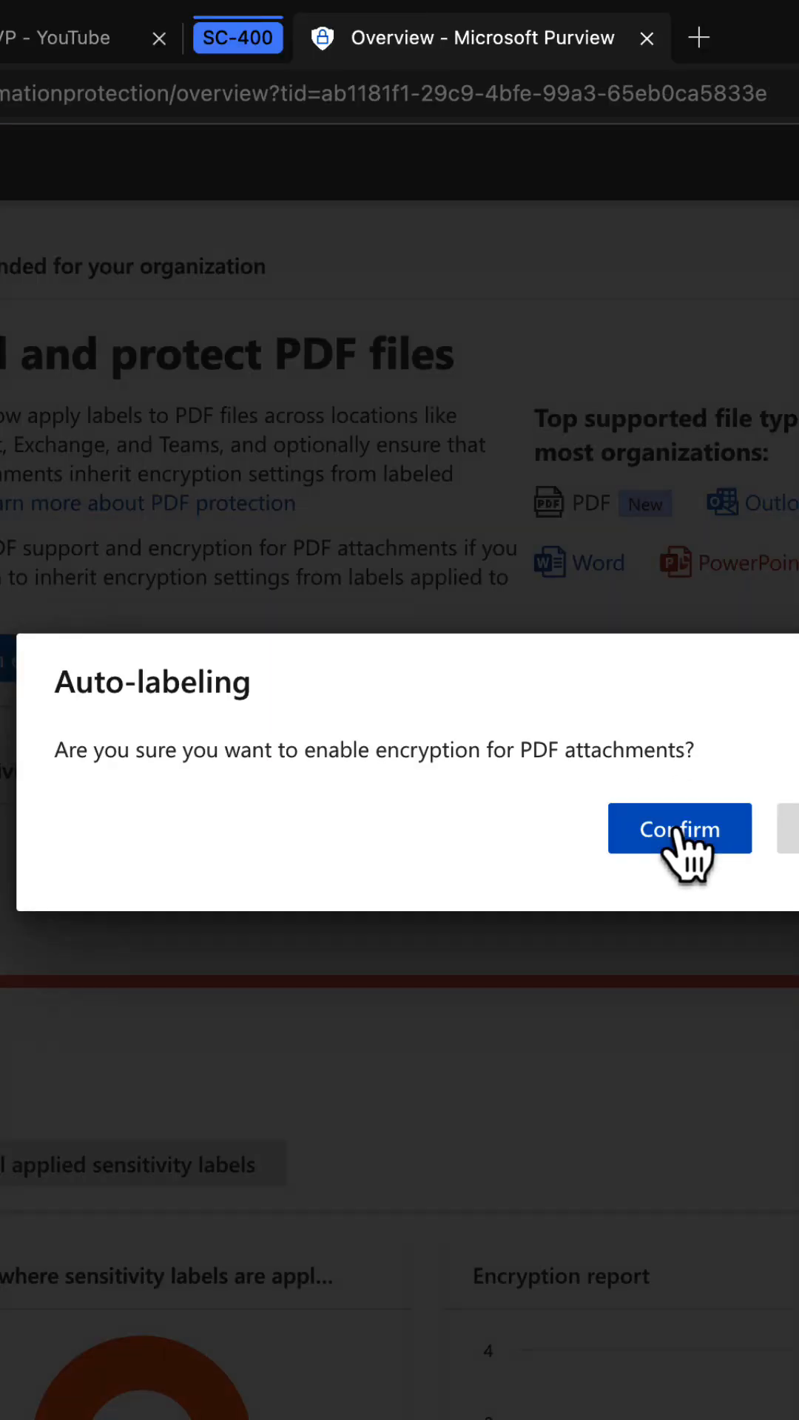
pyautogui.click(679, 828)
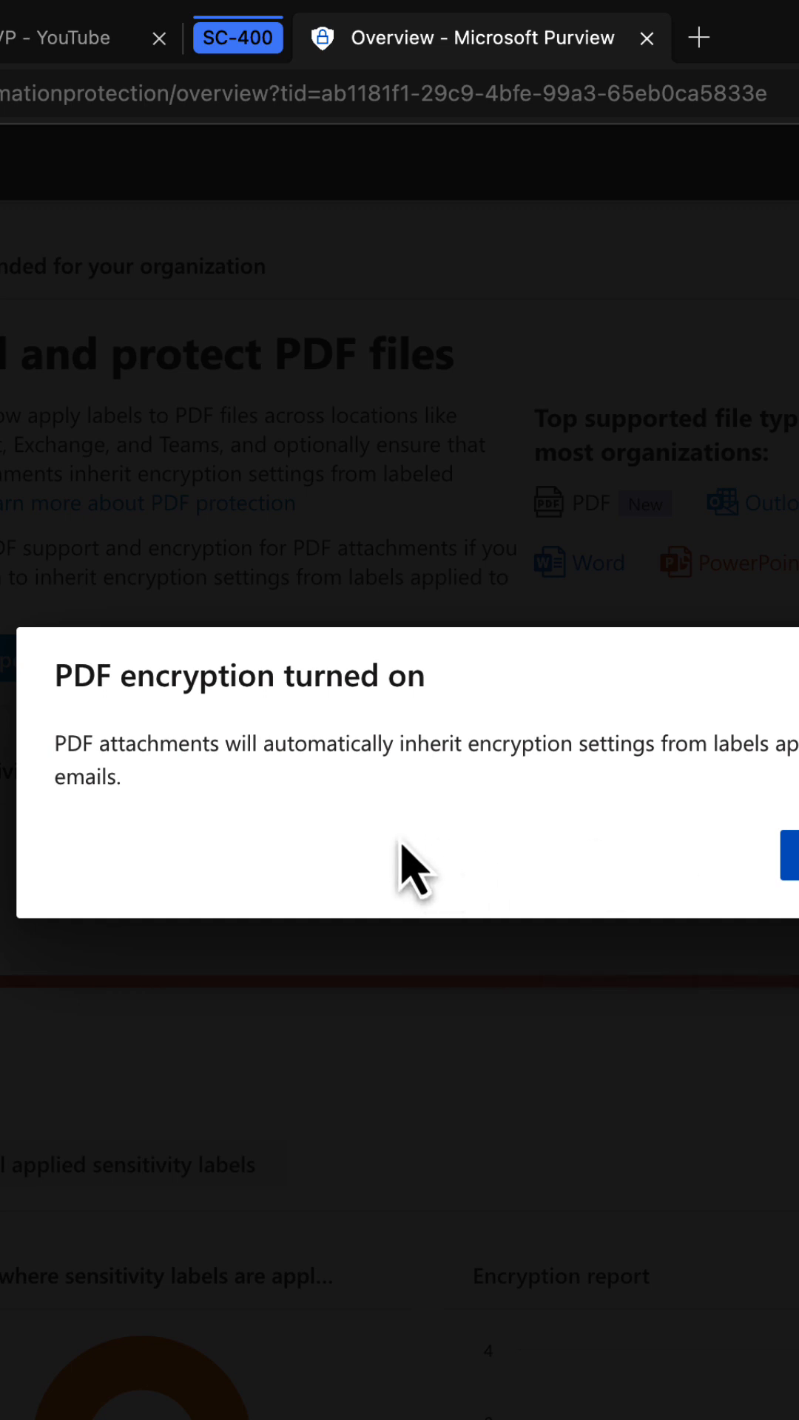
pyautogui.moveTo(346, 822)
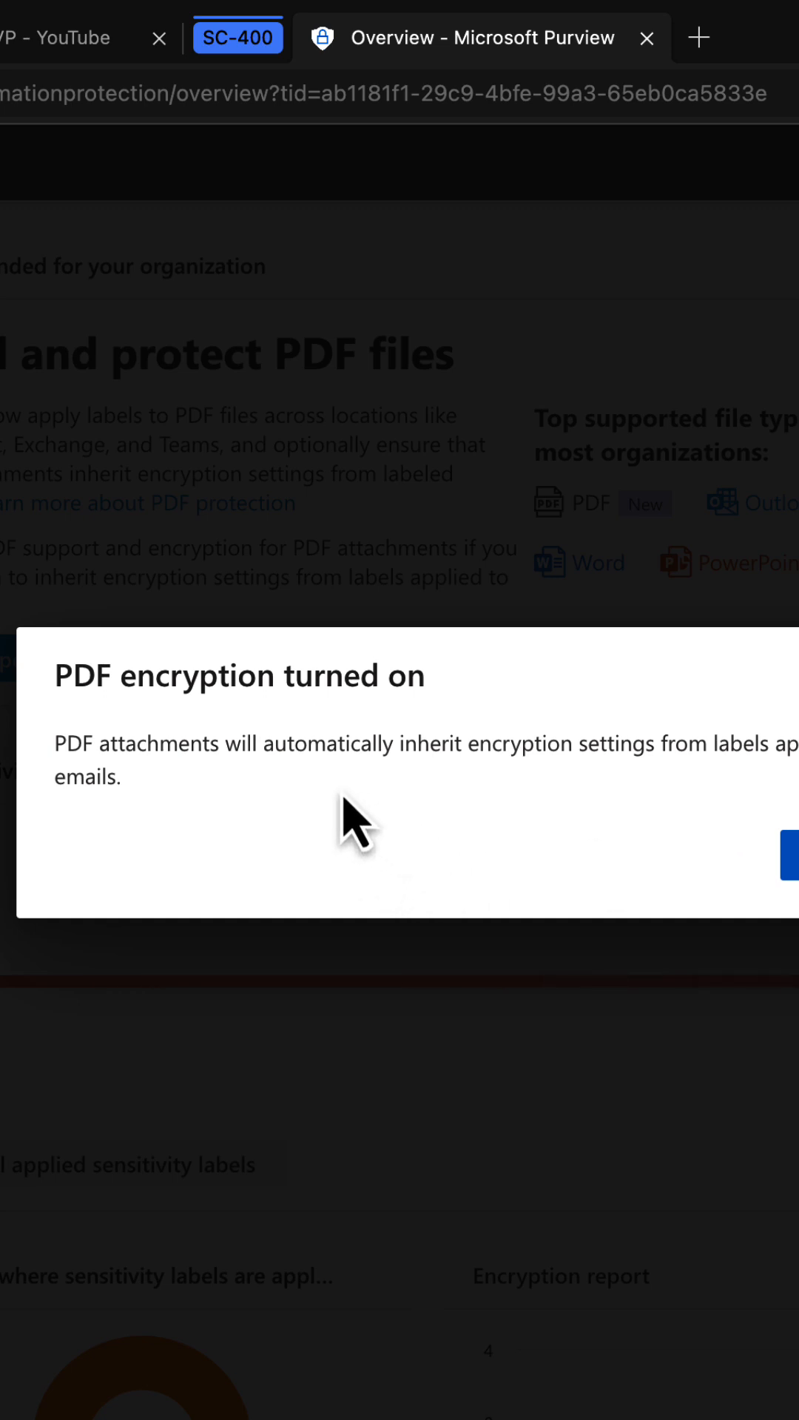
pyautogui.moveTo(422, 811)
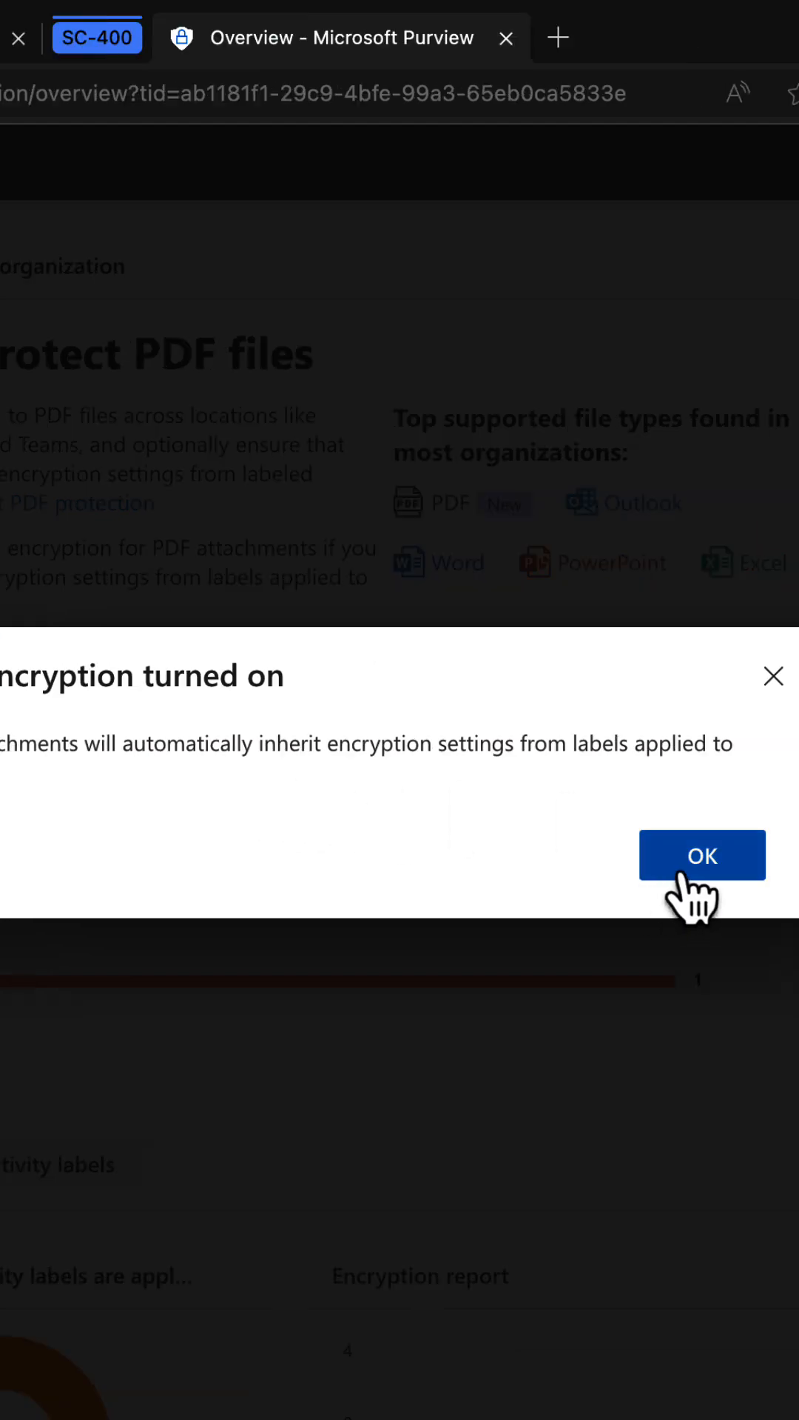
pyautogui.click(701, 855)
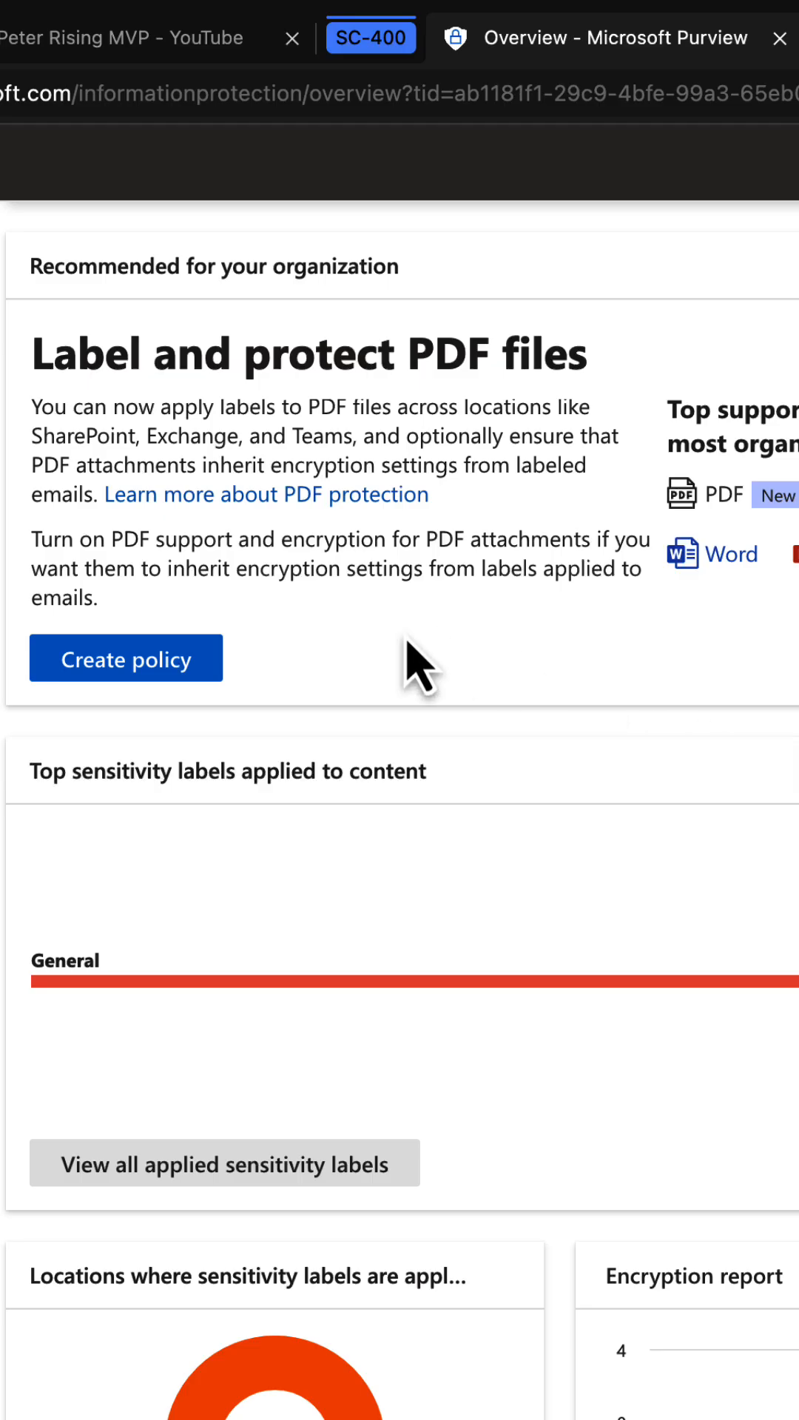
pyautogui.moveTo(126, 658)
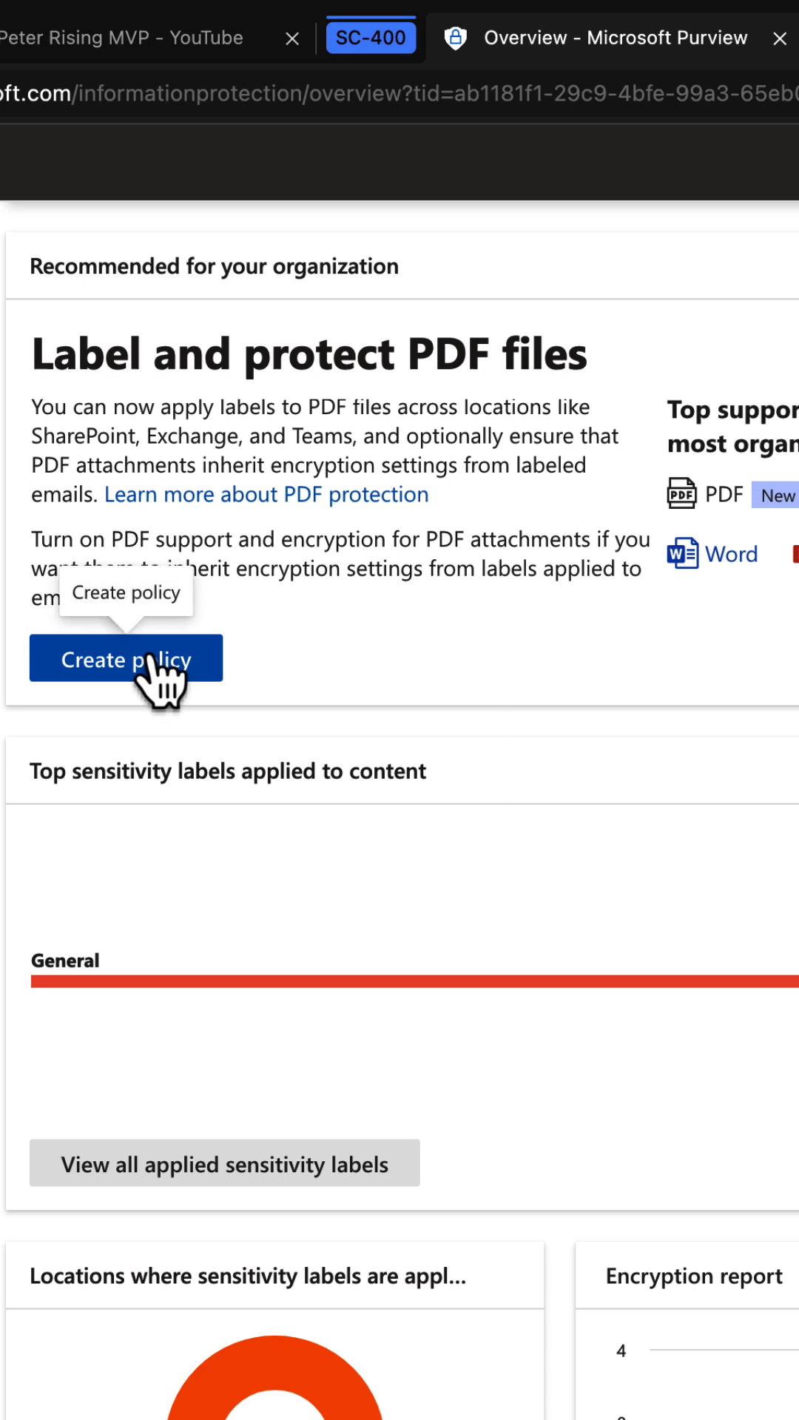
# Start a new policy from the Financial > Australia Financial Data template, named 'Australia Financial Data 2'.
pyautogui.click(125, 659)
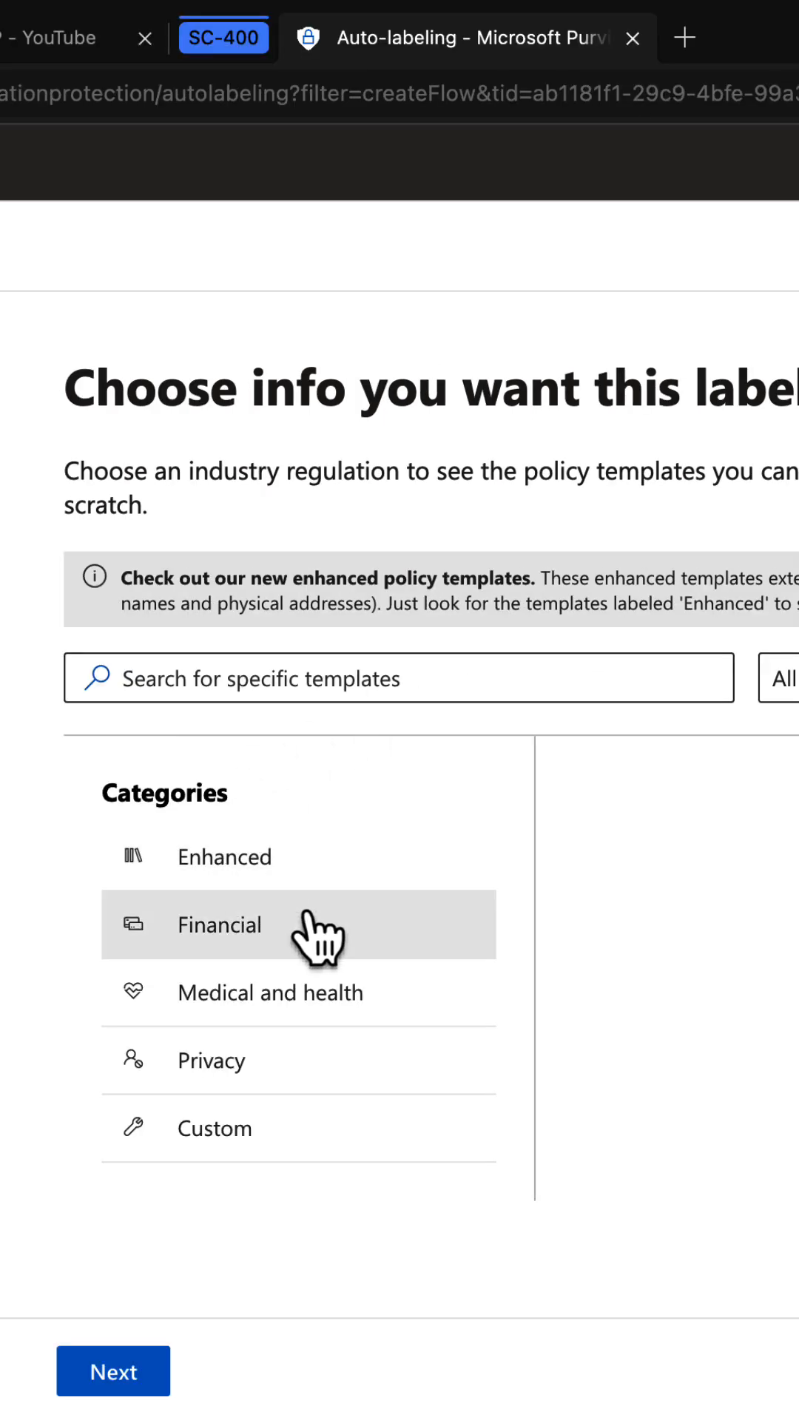
pyautogui.moveTo(249, 972)
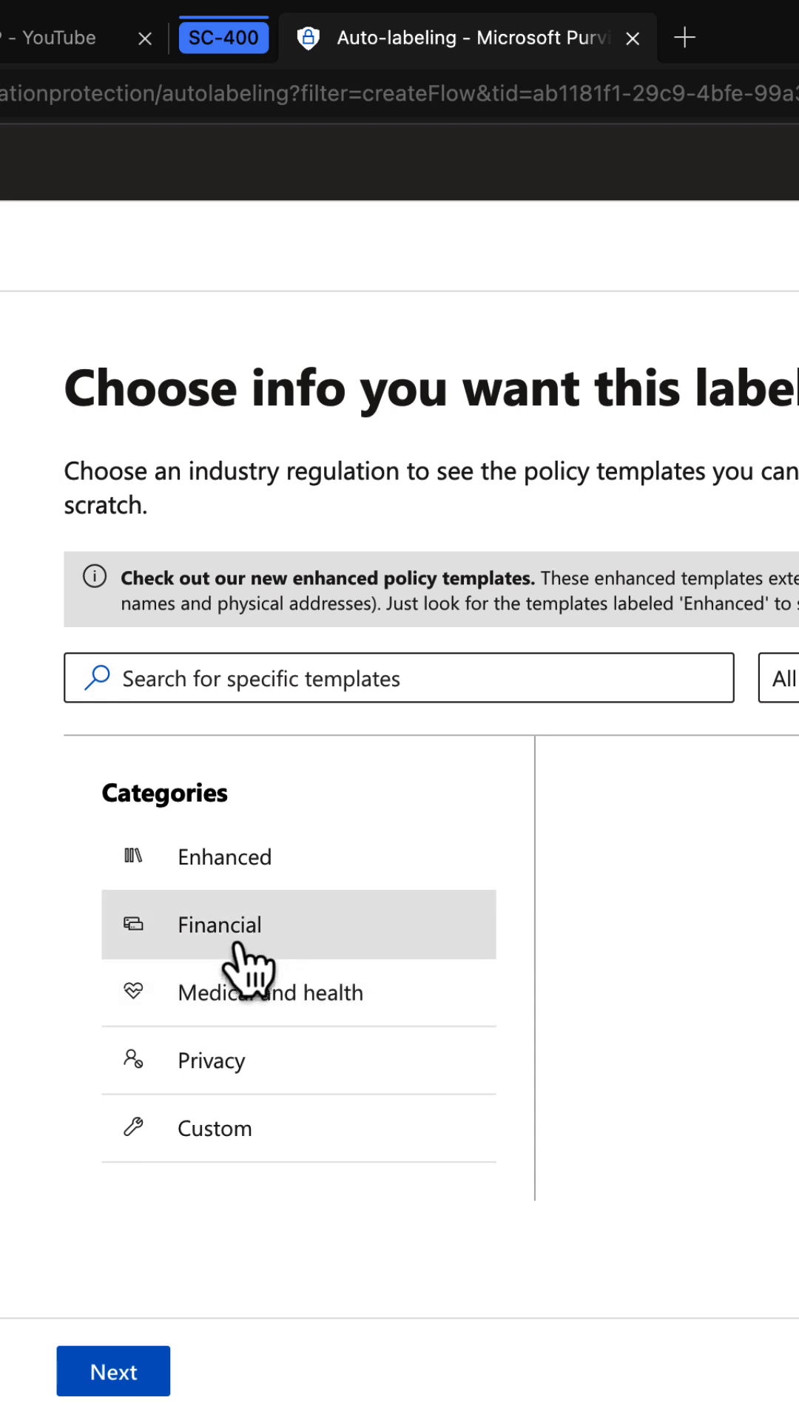
pyautogui.click(219, 925)
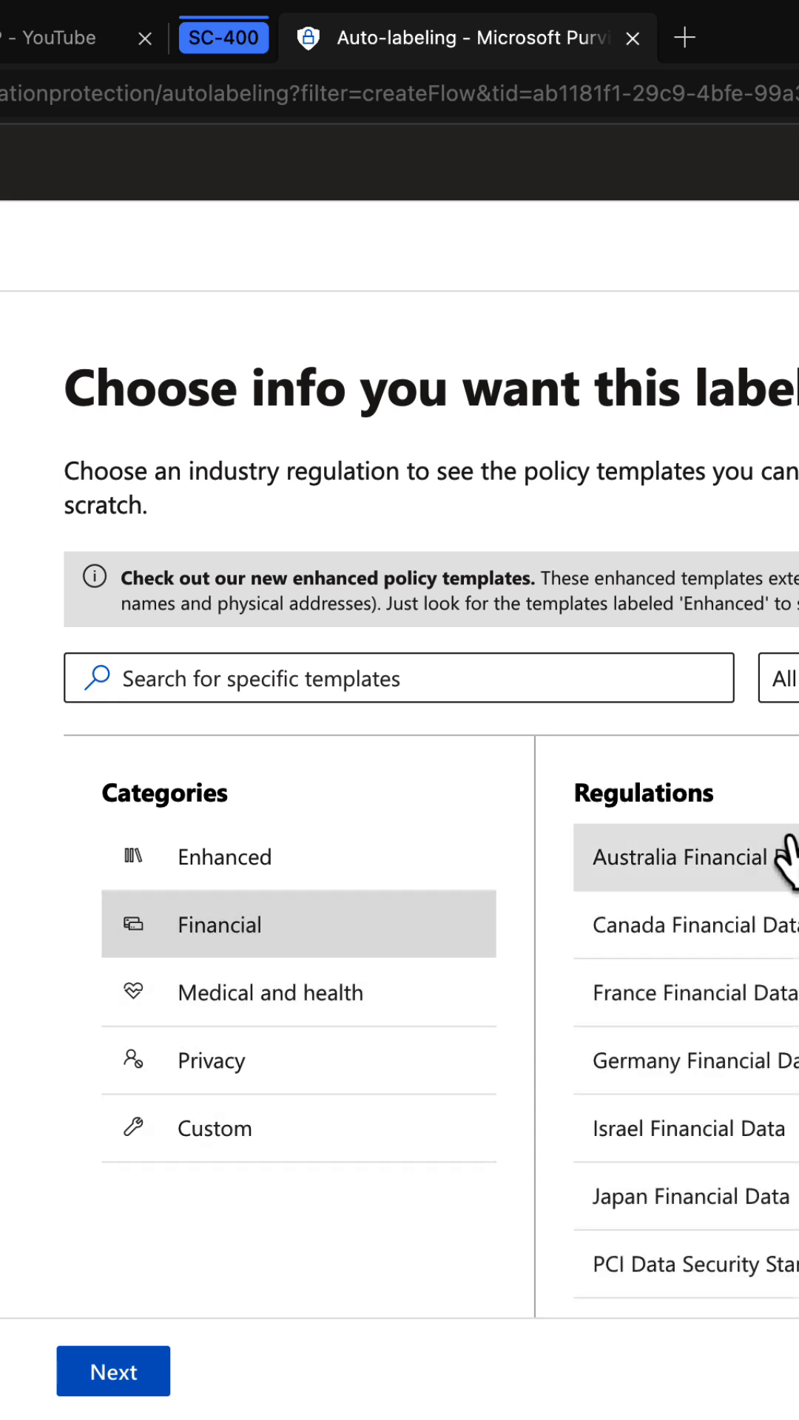
pyautogui.click(112, 1370)
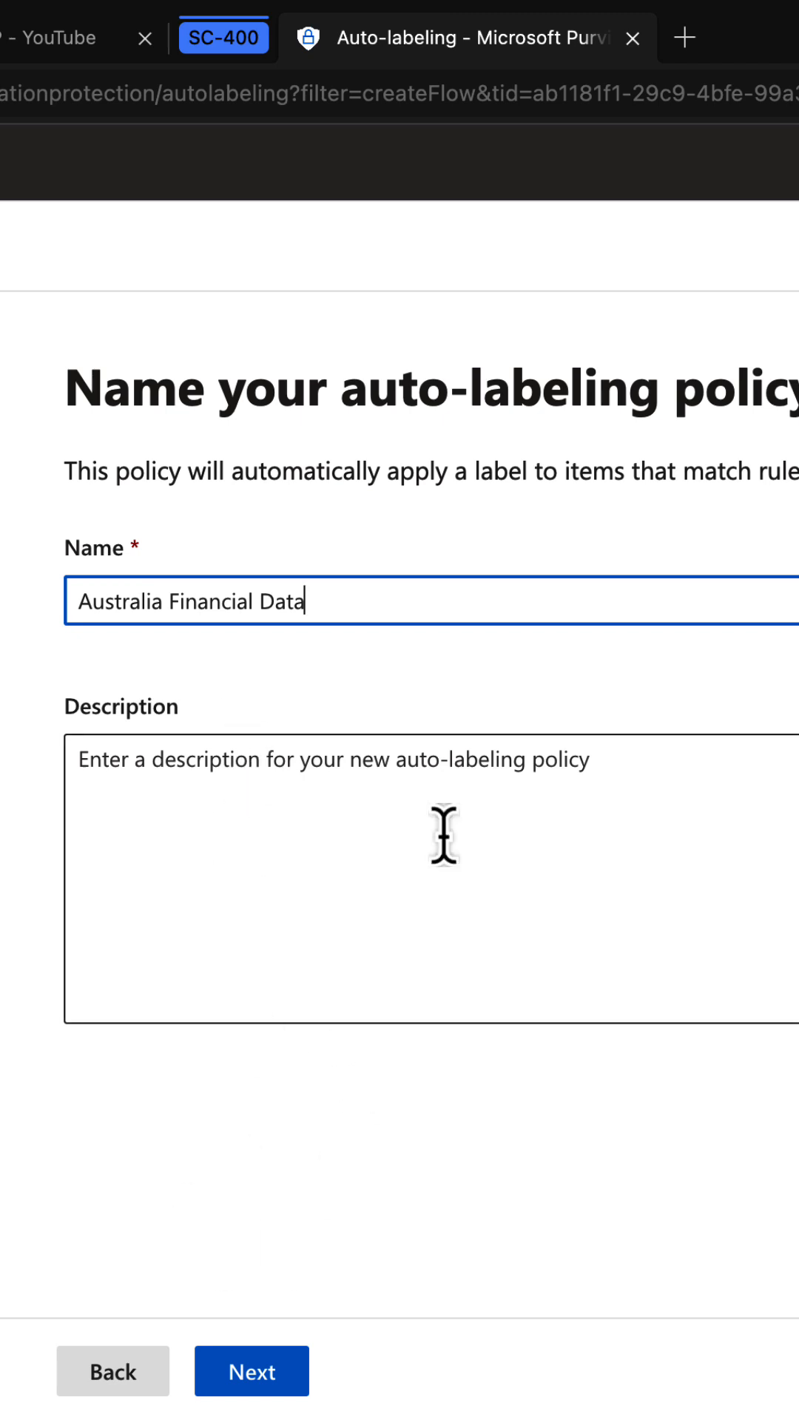
pyautogui.write('2')
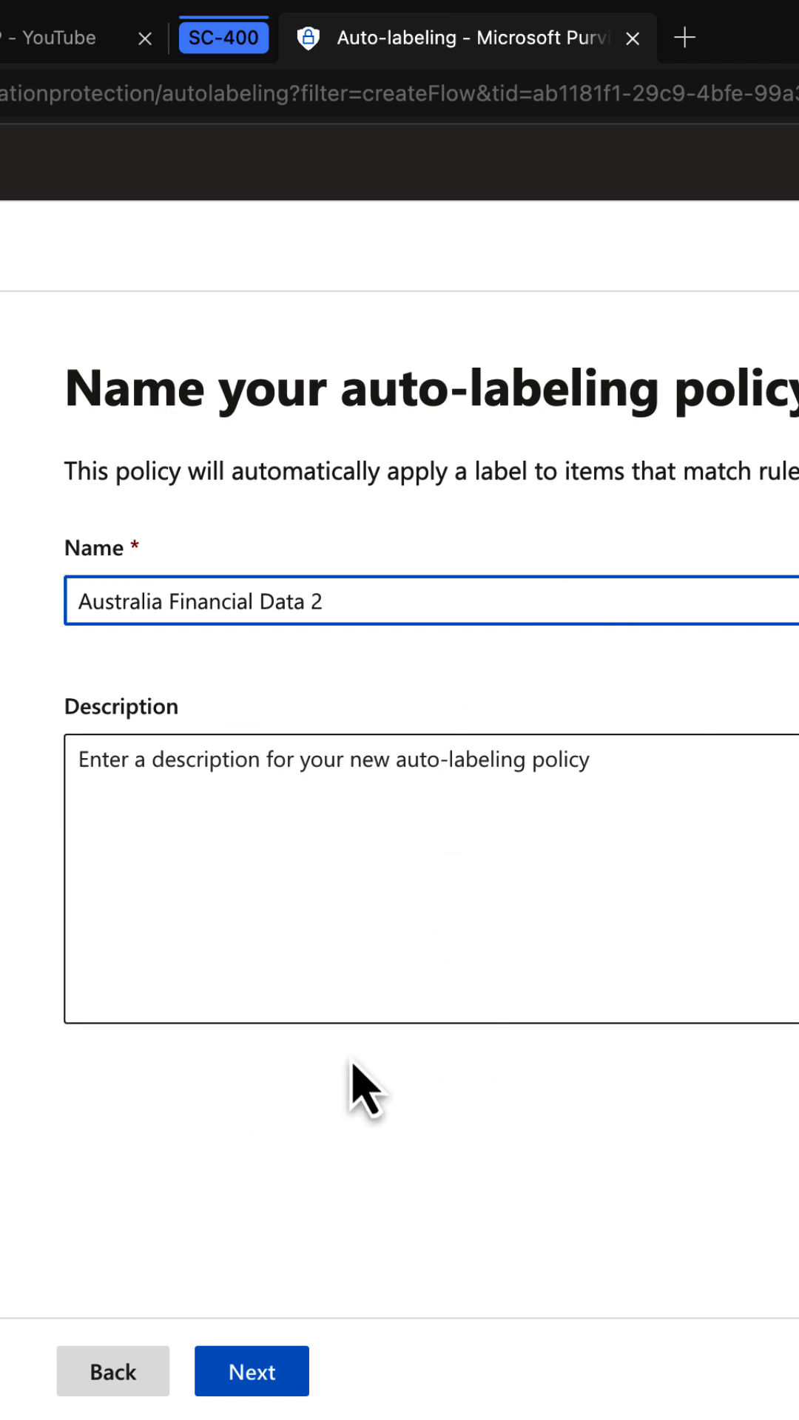